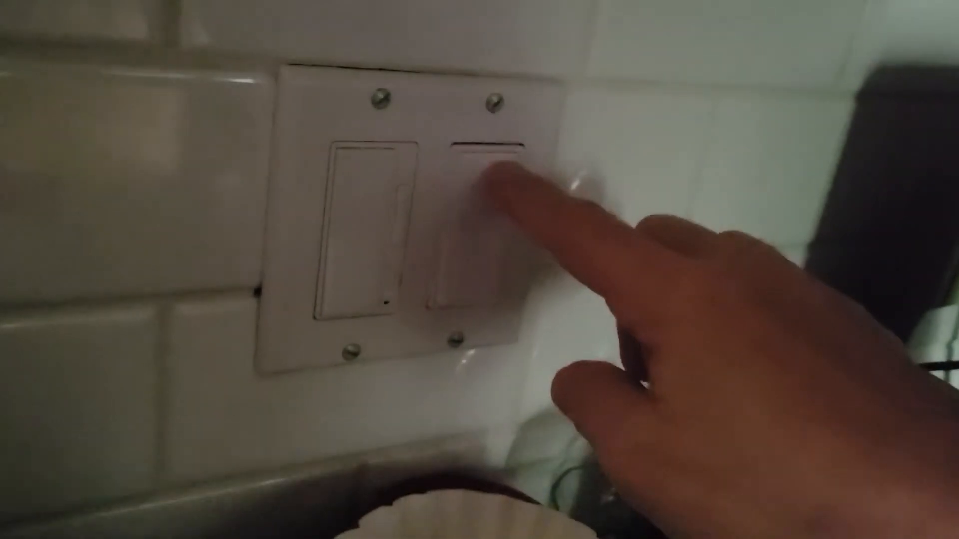
click(484, 184)
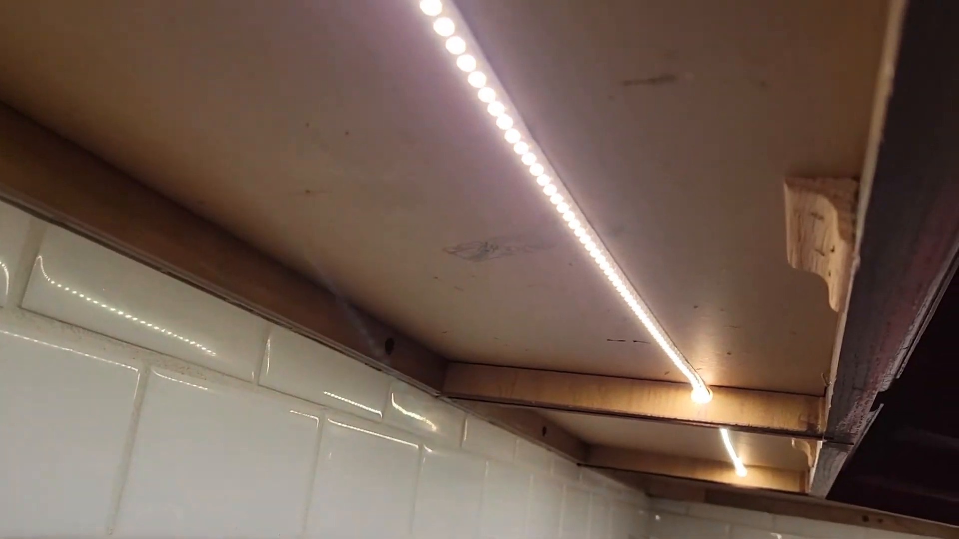